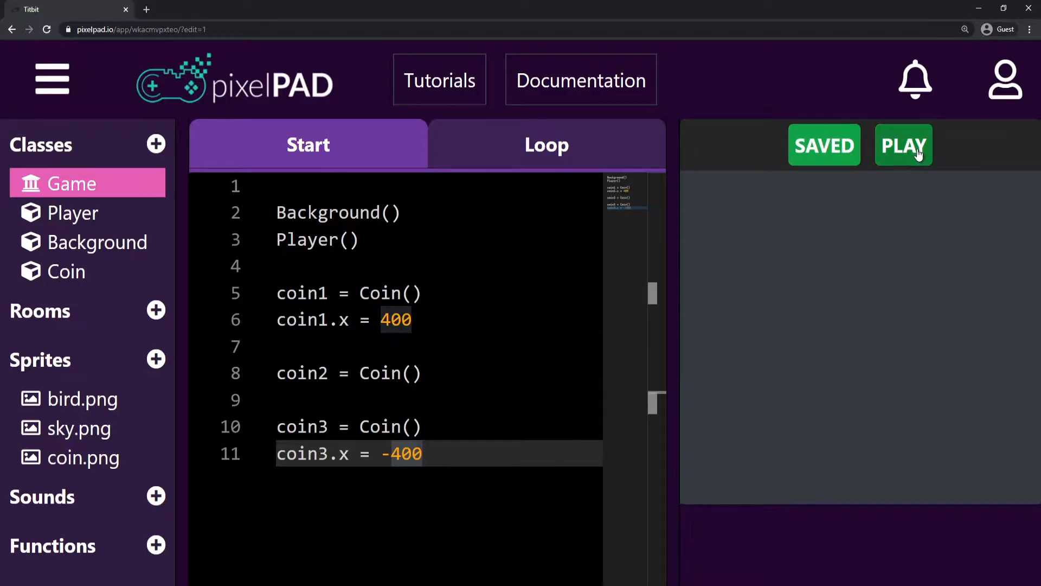
# Add game.score = 0 as line 13 of the Game class's start code
pyautogui.click(903, 146)
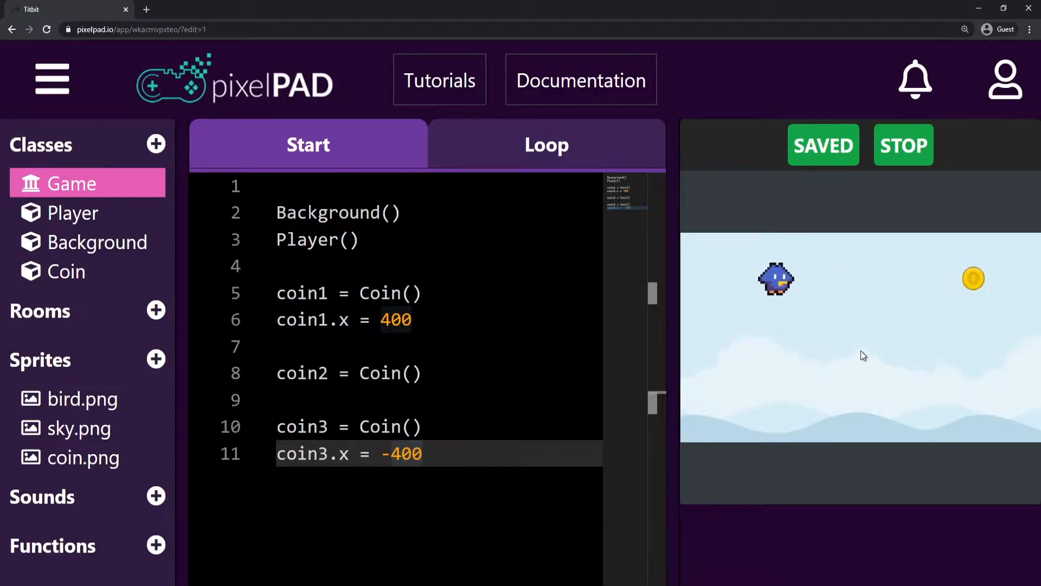
pyautogui.click(903, 144)
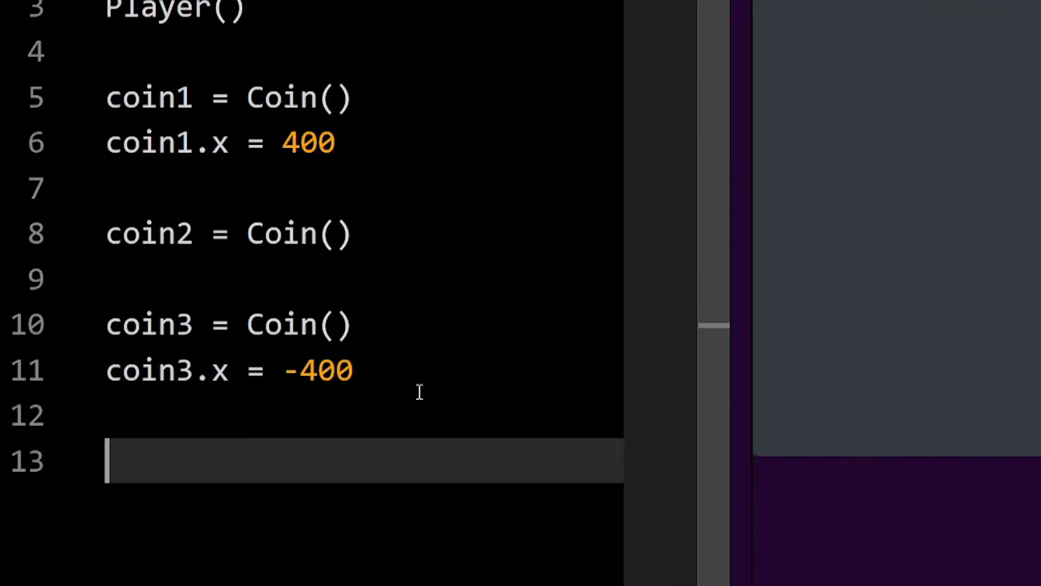
pyautogui.write('game.sc')
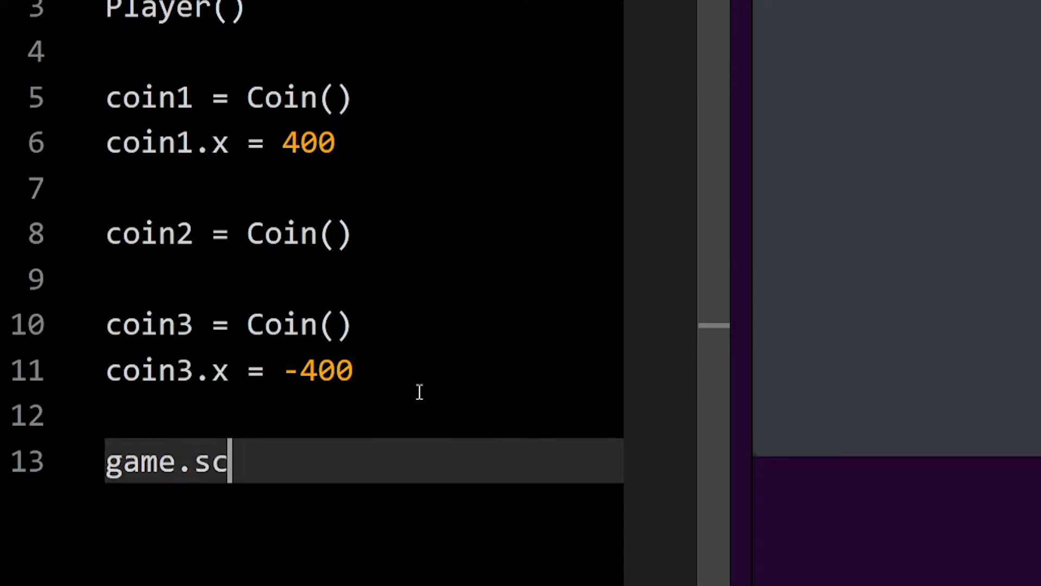
pyautogui.write('ore = 0')
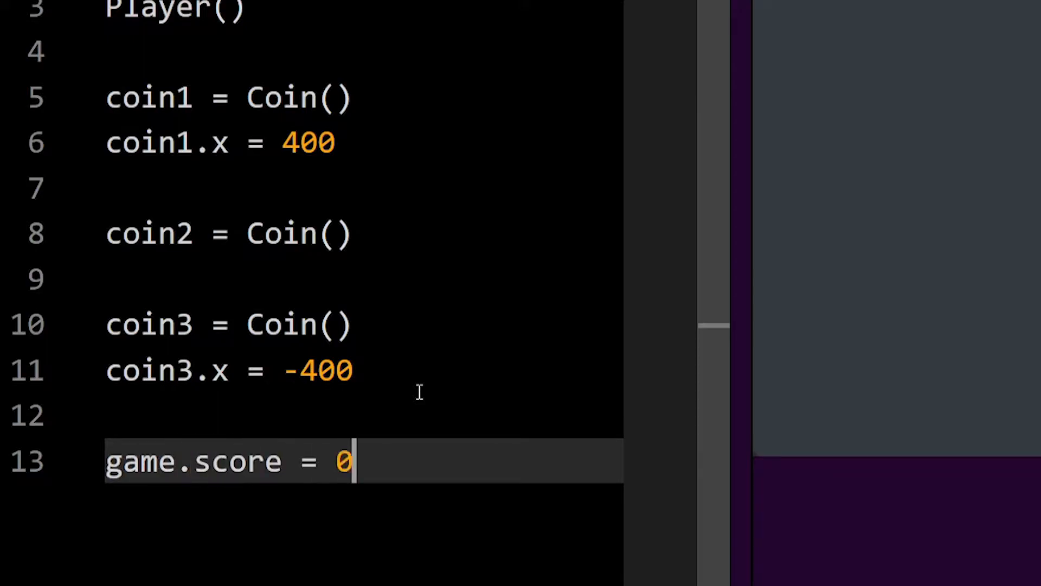
pyautogui.moveTo(416, 423)
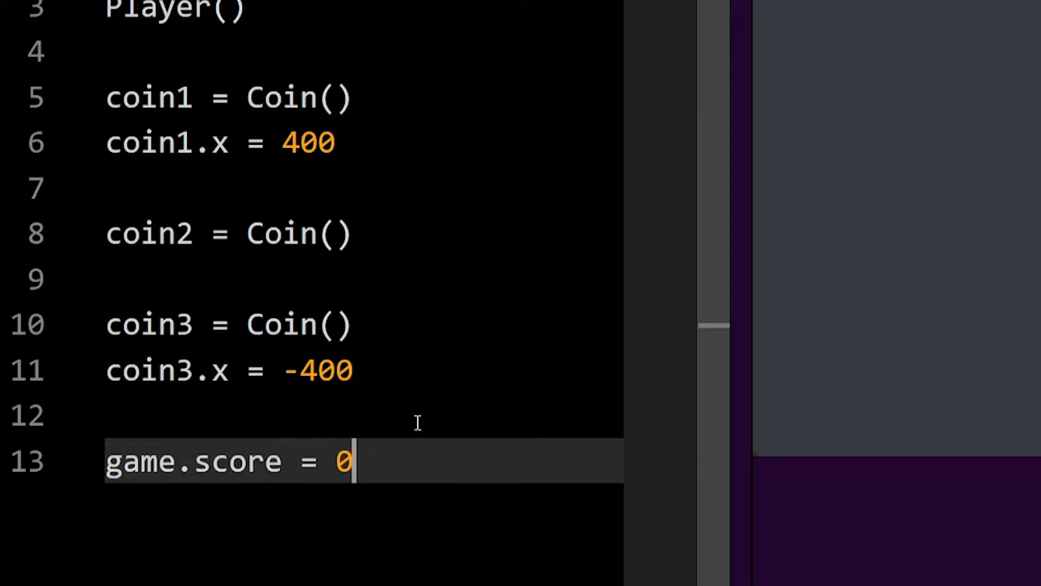
pyautogui.doubleClick(256, 466)
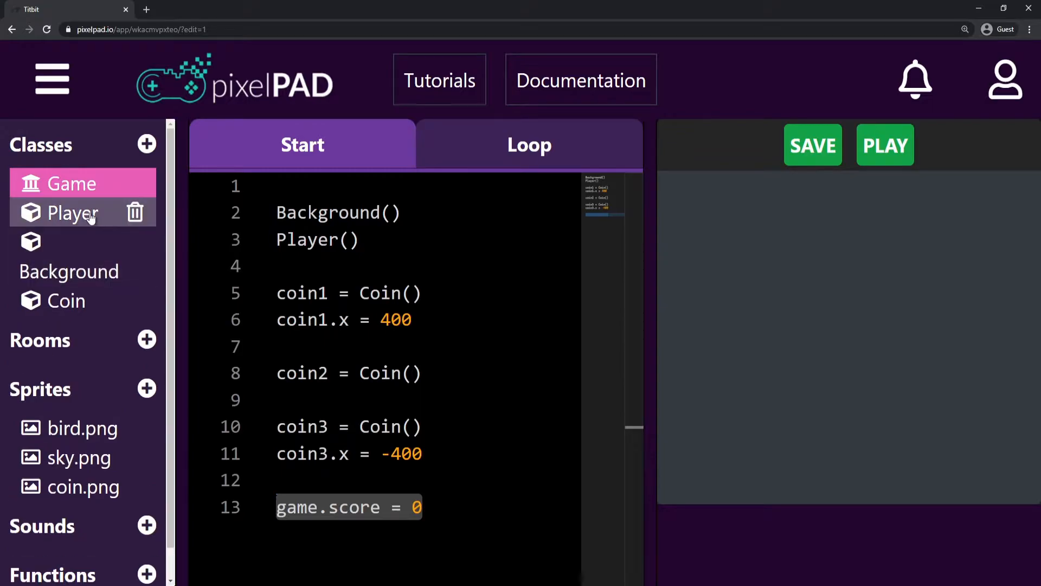
# Add game.score = game.score + 1 inside the Player loop's coin-collision block
pyautogui.click(72, 211)
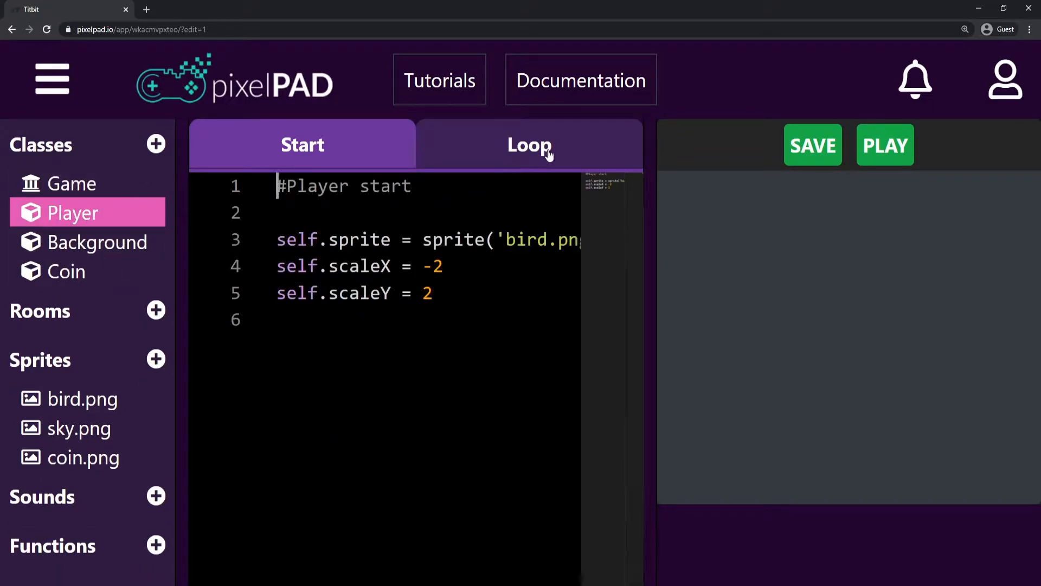
pyautogui.click(529, 144)
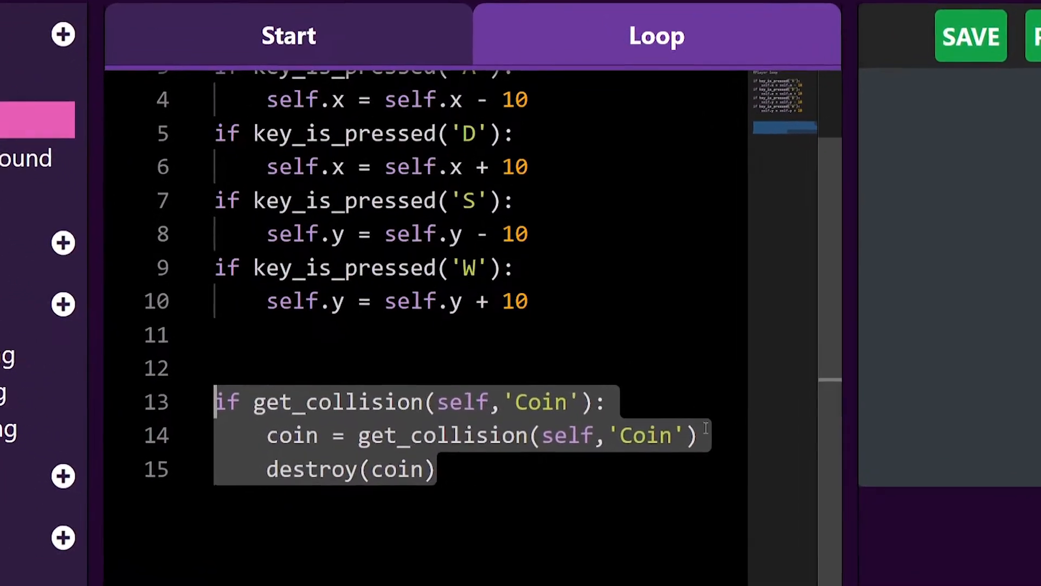
pyautogui.press('Enter')
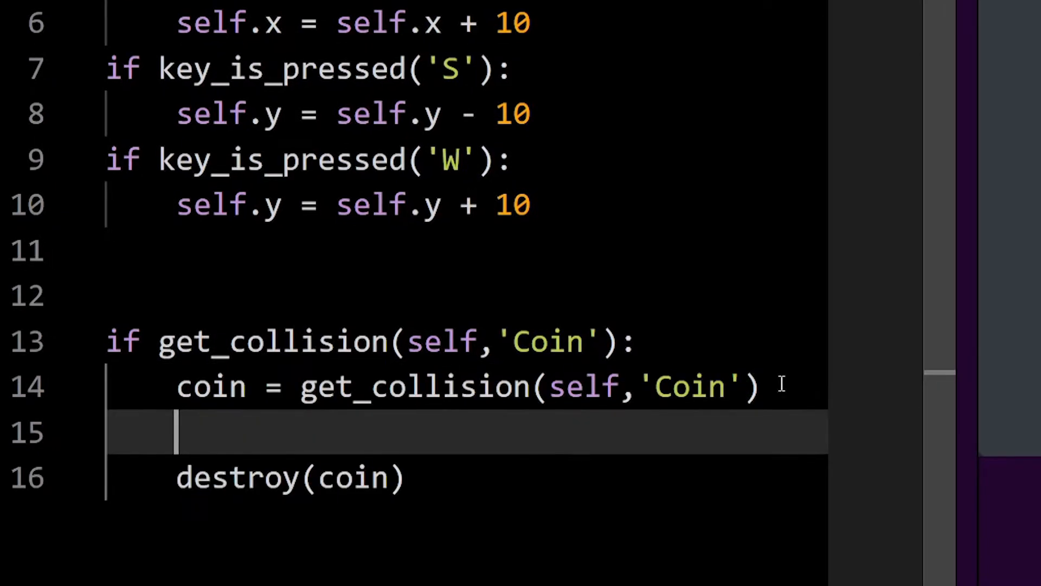
pyautogui.write('game.score =')
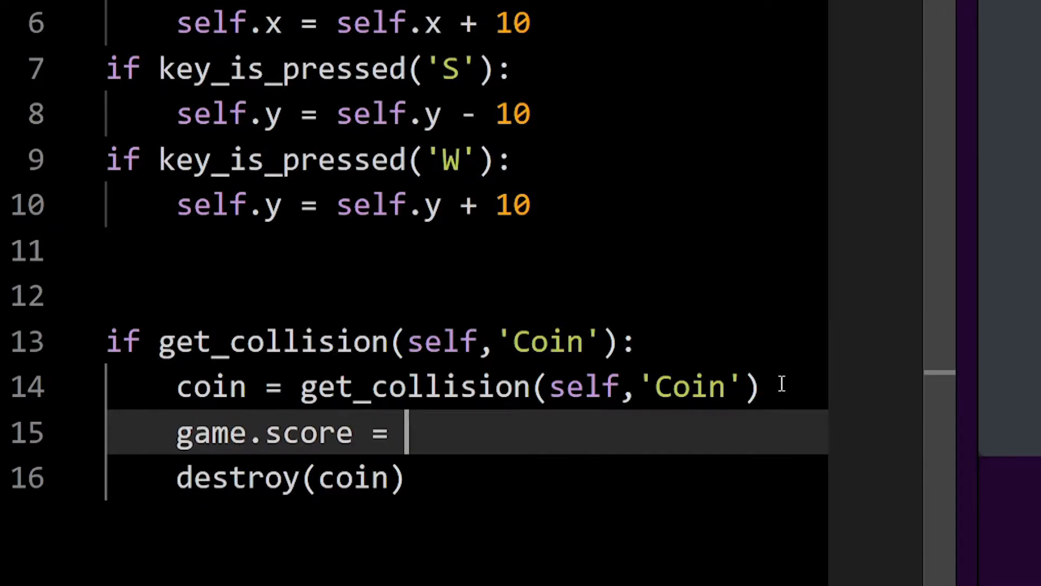
pyautogui.write('game.score + 1')
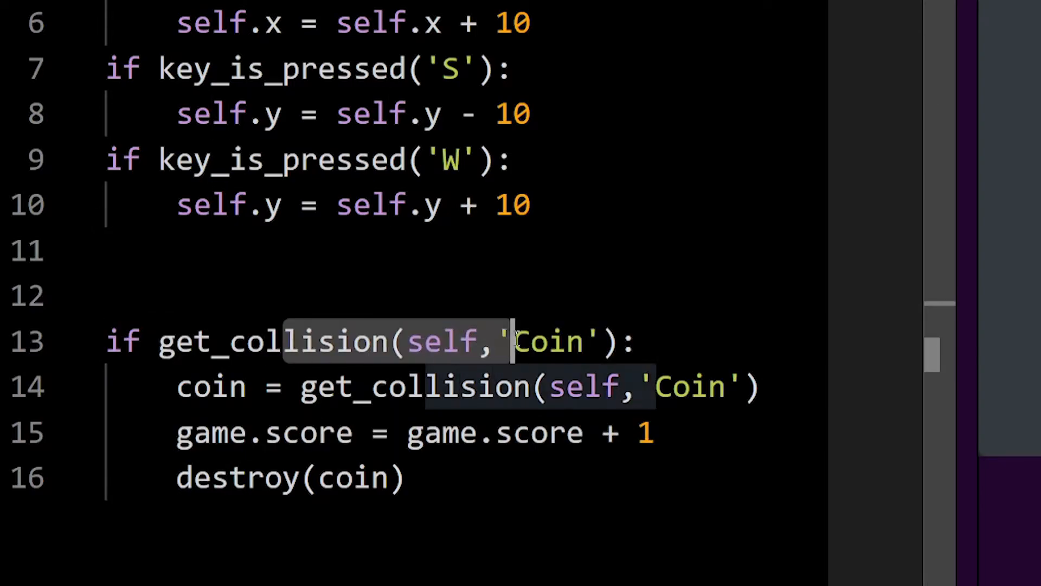
pyautogui.click(423, 433)
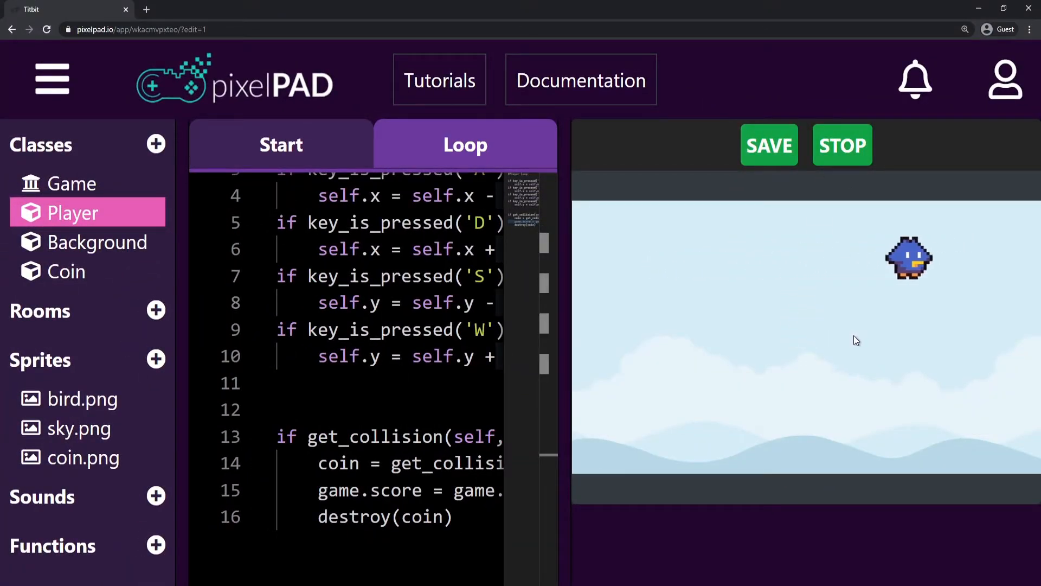
# Stop the preview and add print(game.score) after the score increase
pyautogui.click(842, 144)
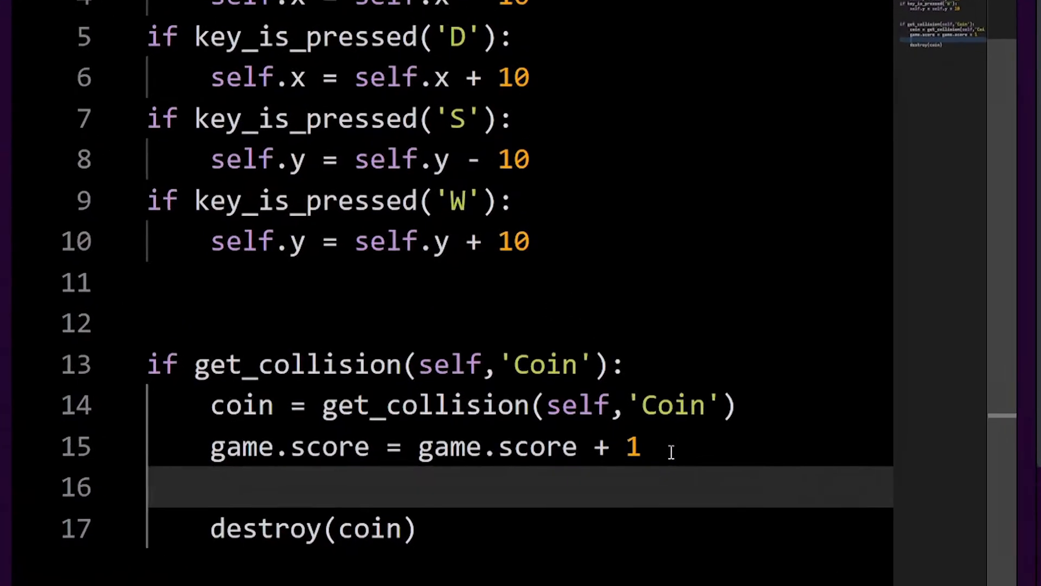
pyautogui.write('print(game)')
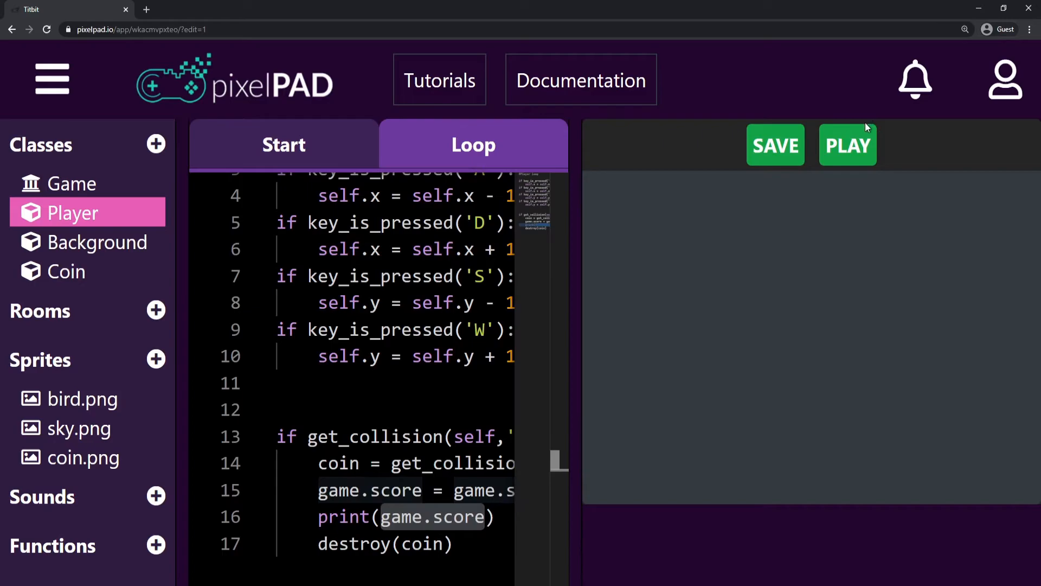
# Run the game to see scores 2 and 3 printed, then change the increment to + 5
pyautogui.click(847, 144)
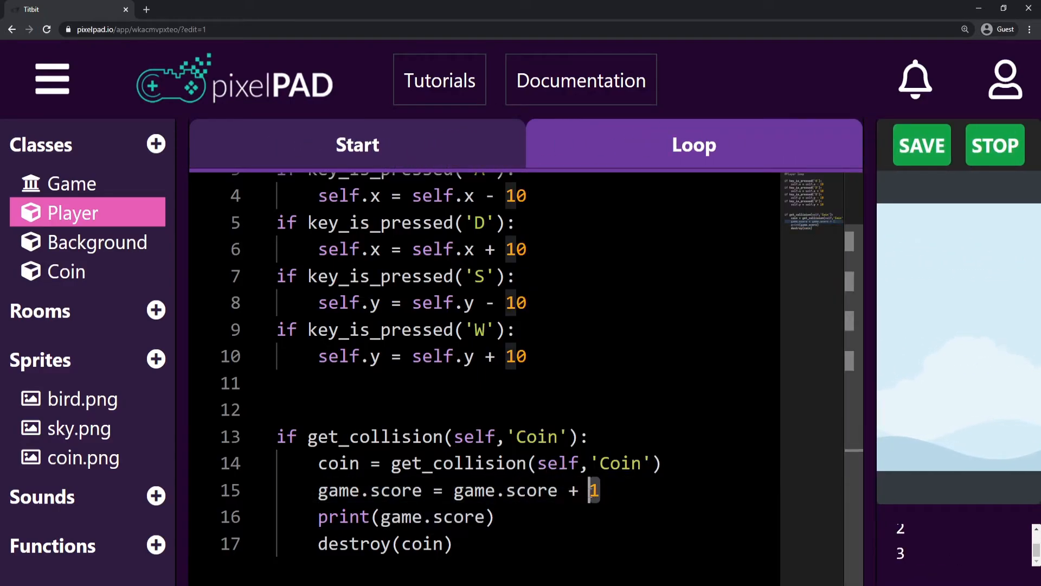
pyautogui.write('5')
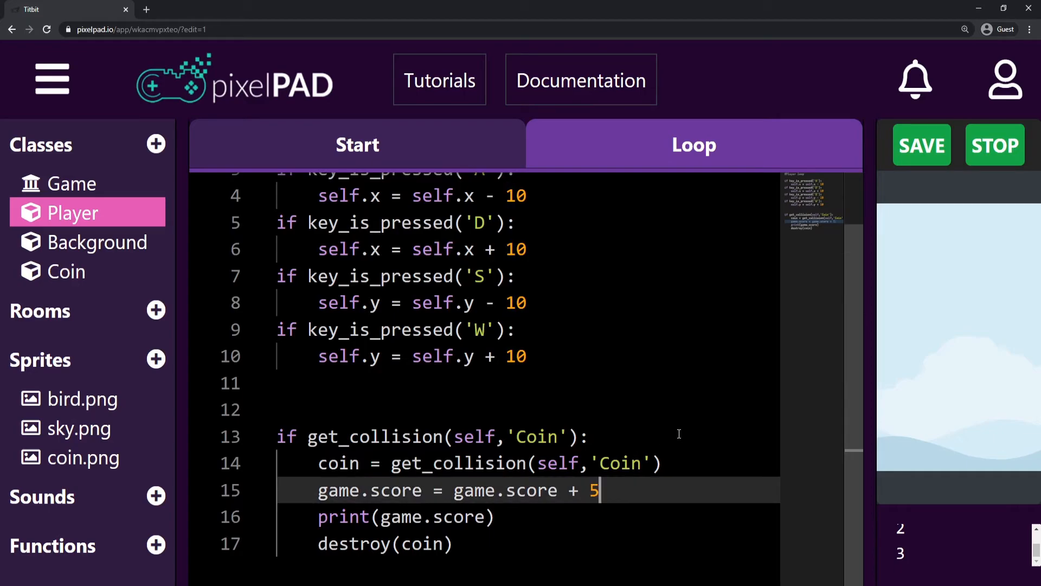
# Restart the game so the console prints 10 and 15 as coins are collected
pyautogui.click(995, 144)
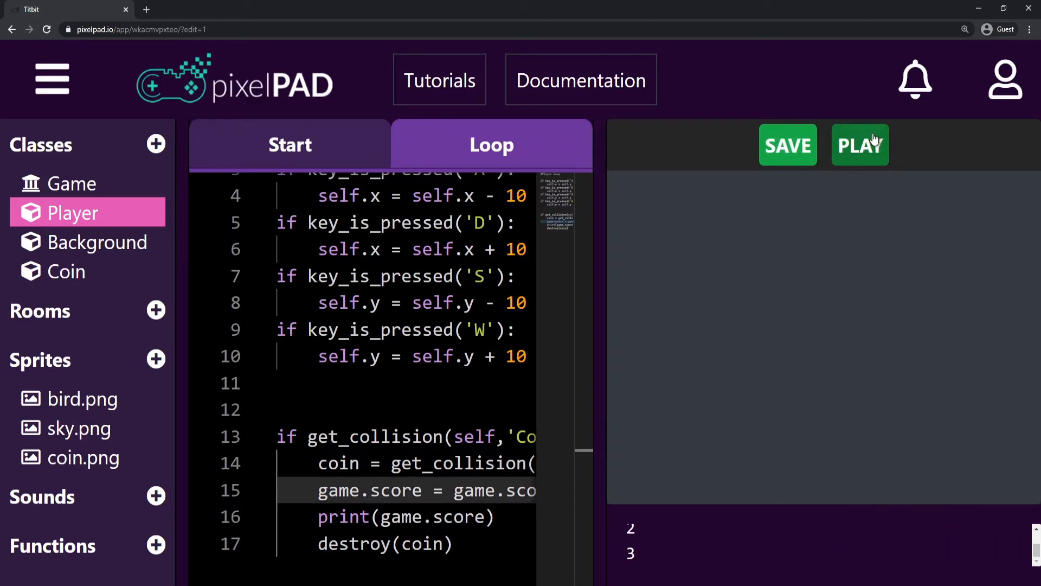
pyautogui.click(860, 144)
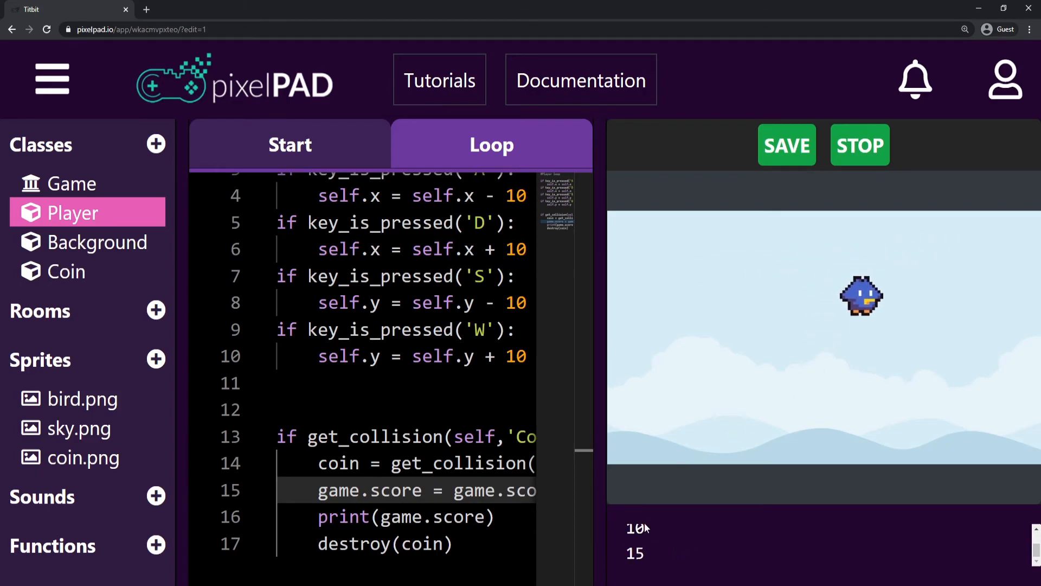
pyautogui.moveTo(706, 553)
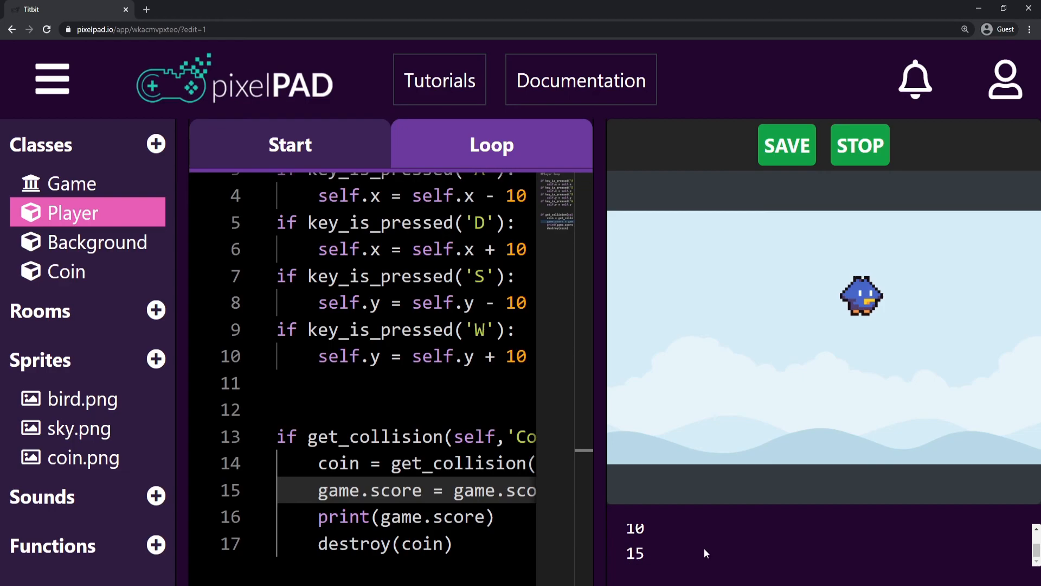